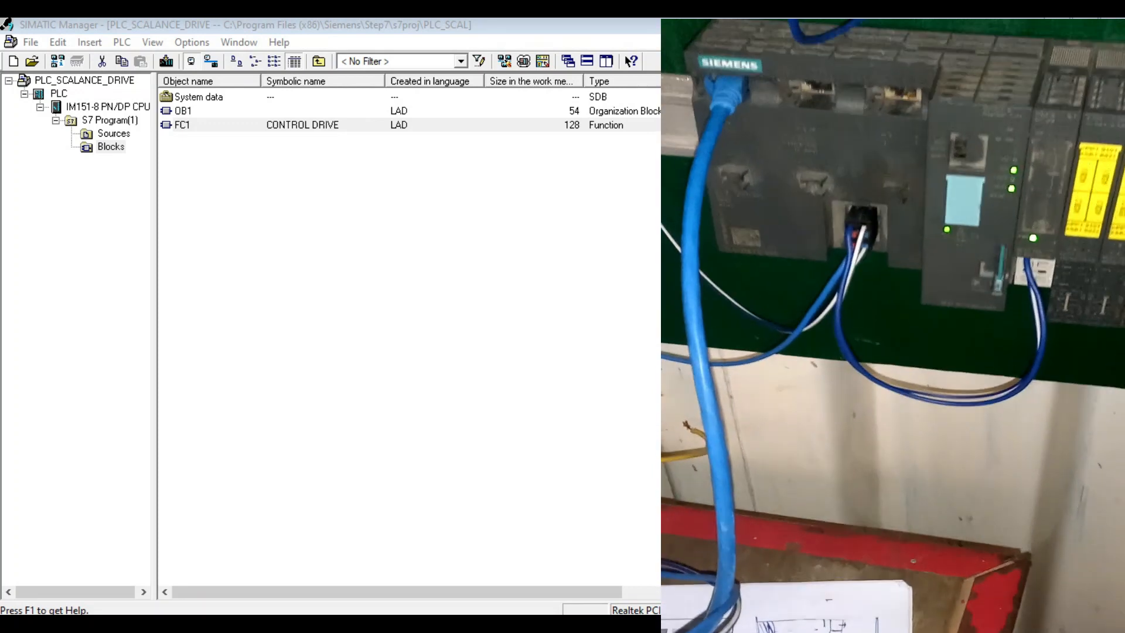
# Step: Open FC1 CONTROL DRIVE in the ladder editor and enable online monitoring
pyautogui.click(183, 125)
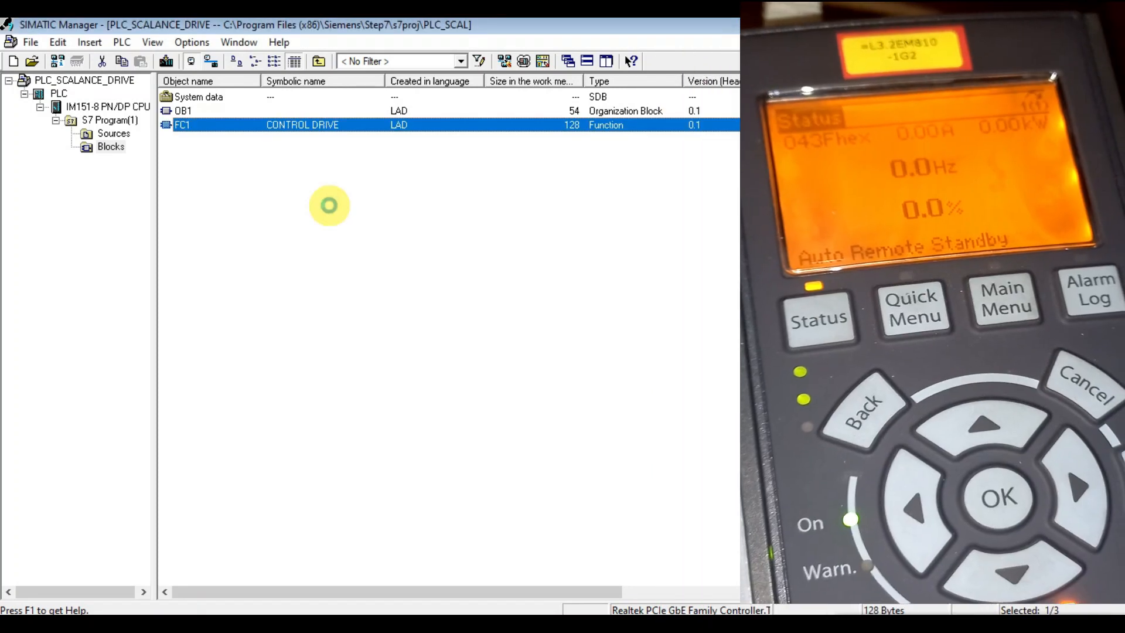
pyautogui.doubleClick(182, 125)
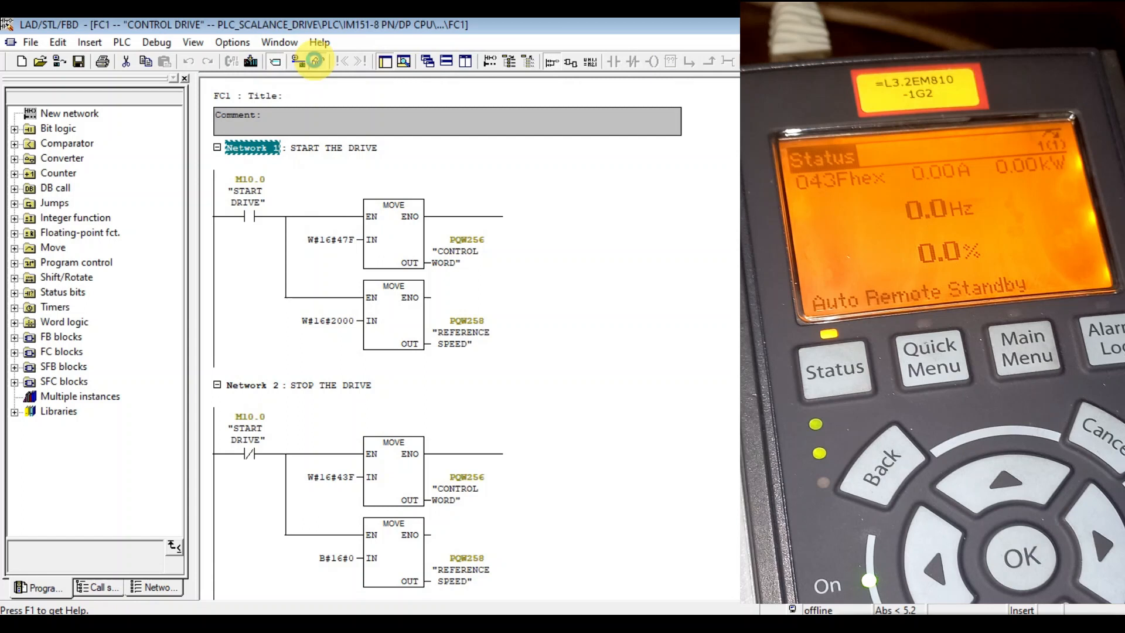
pyautogui.click(316, 61)
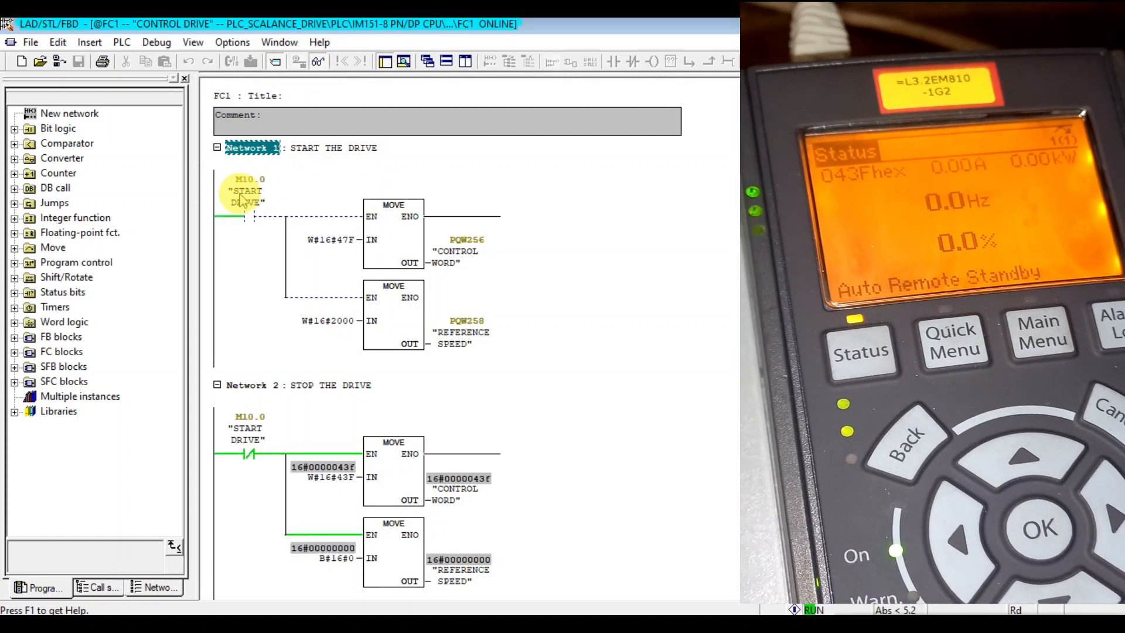
# Step: Run the drive at 50% speed via START DRIVE, then modify START DRIVE to 0 to stop
pyautogui.rightClick(246, 194)
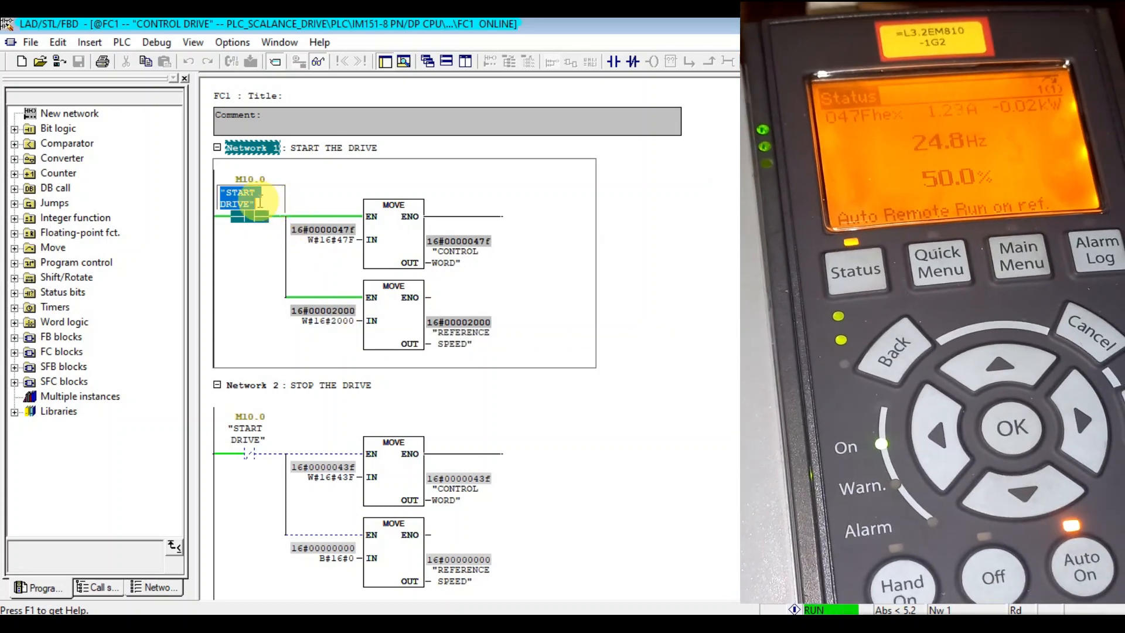
pyautogui.rightClick(240, 201)
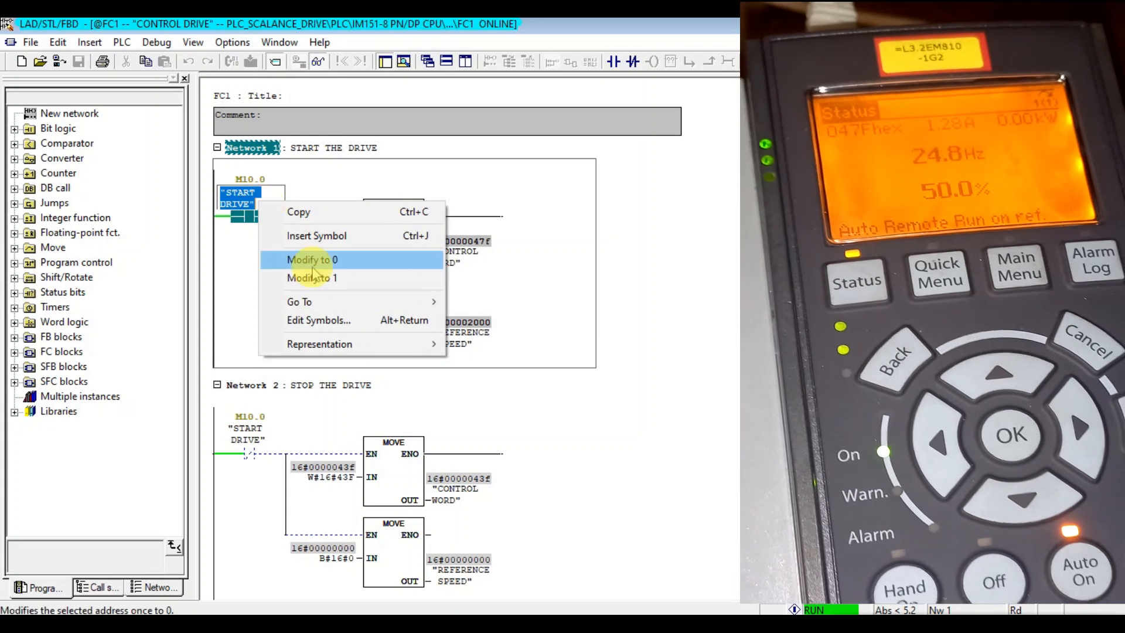
pyautogui.click(313, 259)
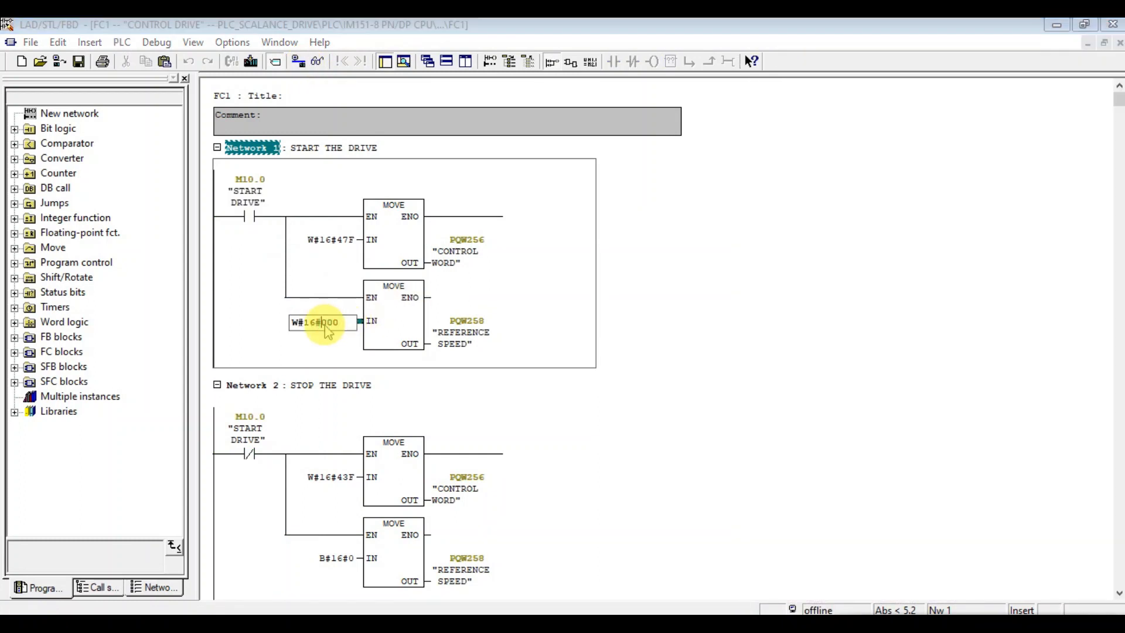
# Step: Enter W#16#3000 as the MOVE reference speed and download FC1, overwriting the PLC block
pyautogui.click(323, 323)
pyautogui.write('3')
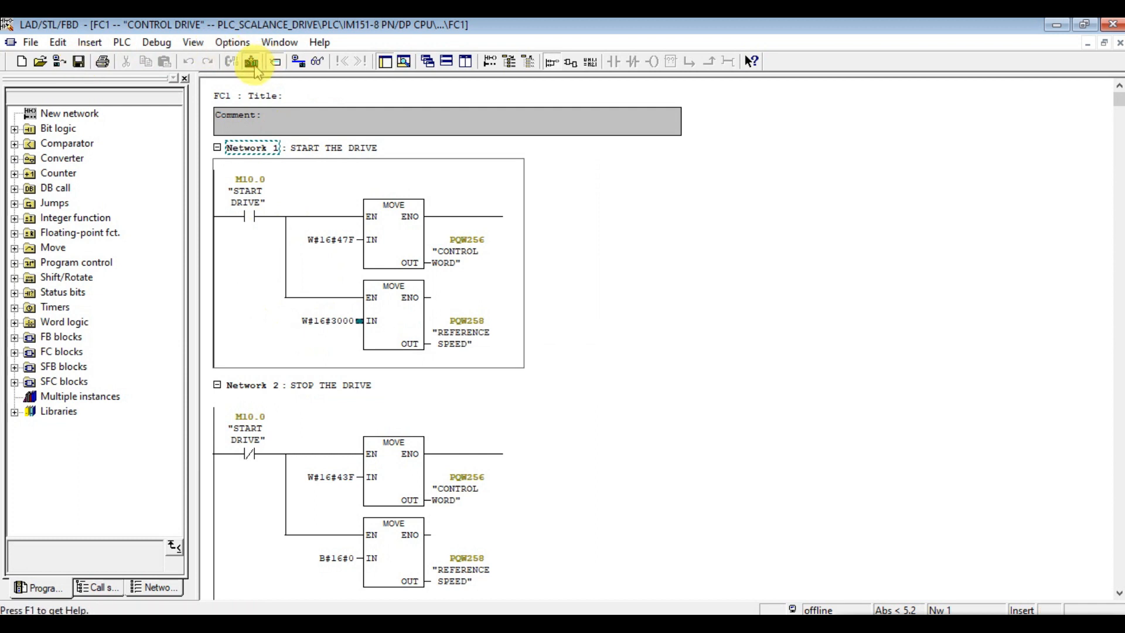
pyautogui.click(251, 61)
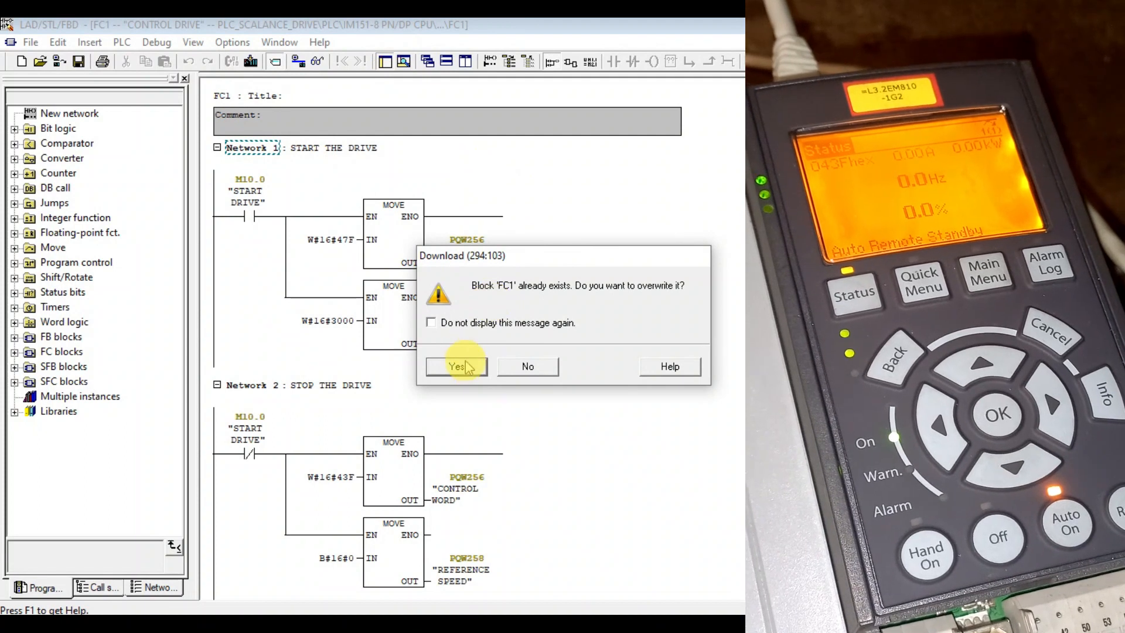
pyautogui.click(457, 366)
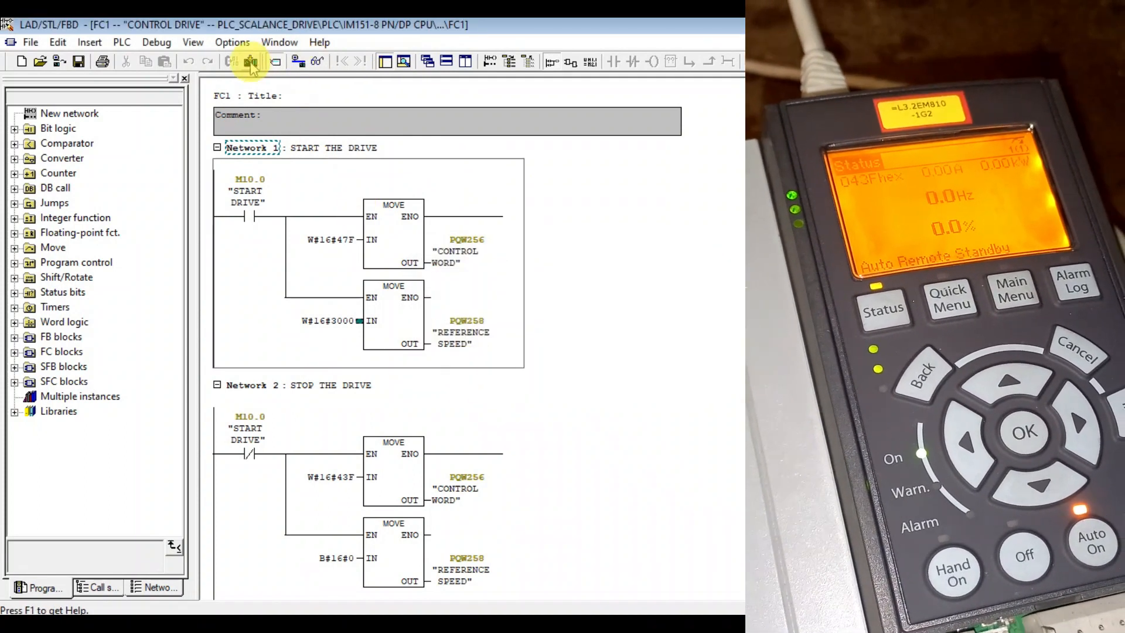
pyautogui.click(250, 61)
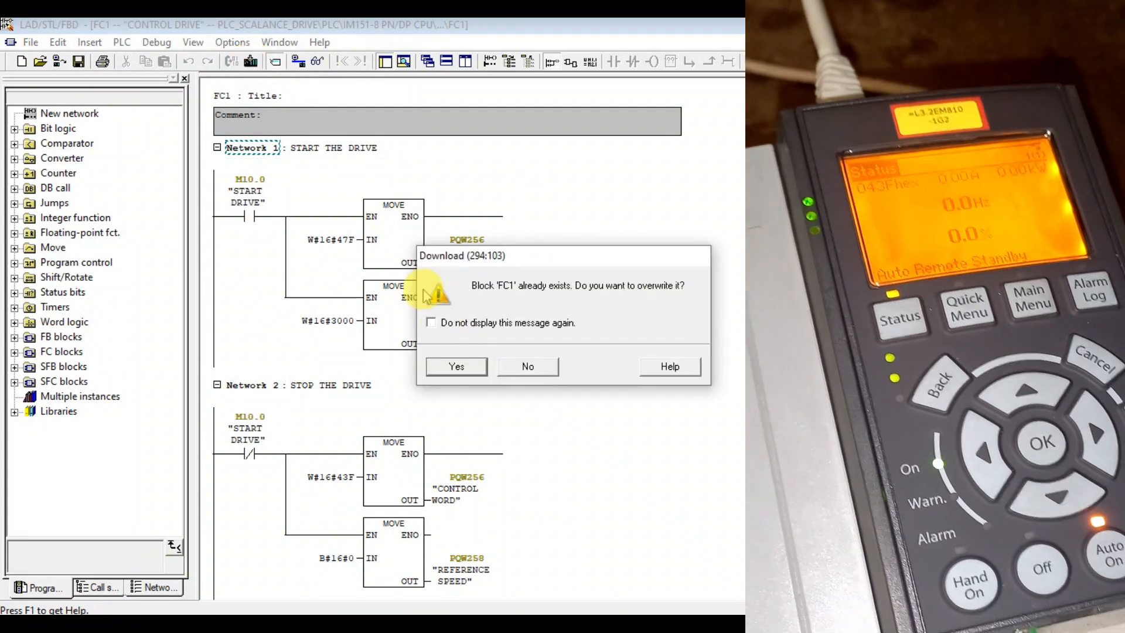
pyautogui.click(456, 366)
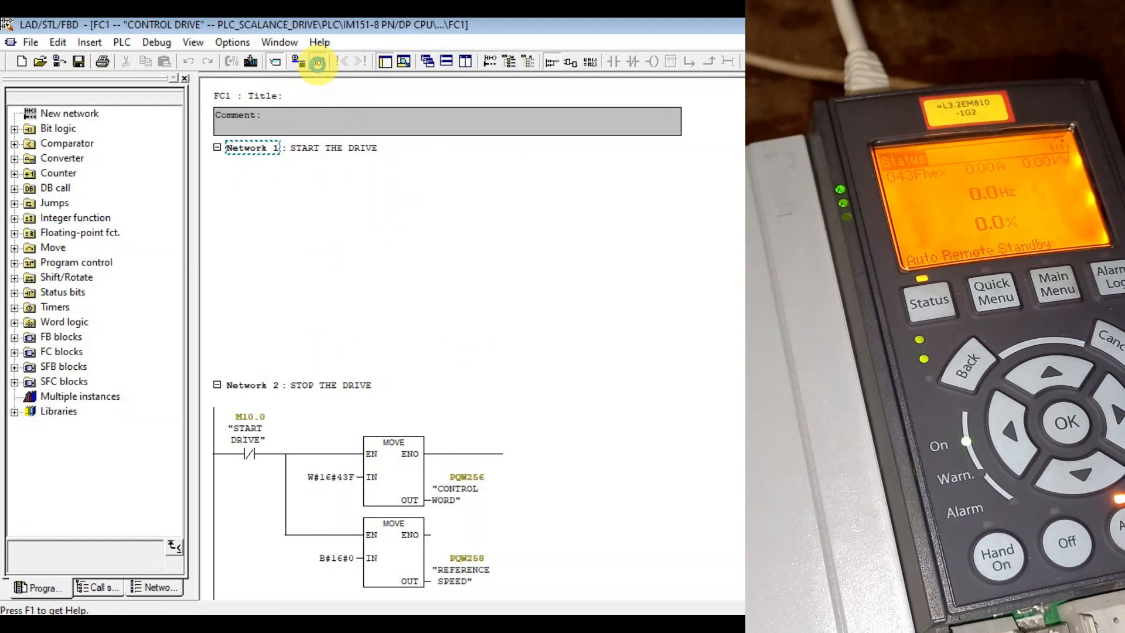
# Step: Monitor FC1, run the drive with START DRIVE at 1, then force M10.0 to 0
pyautogui.click(317, 61)
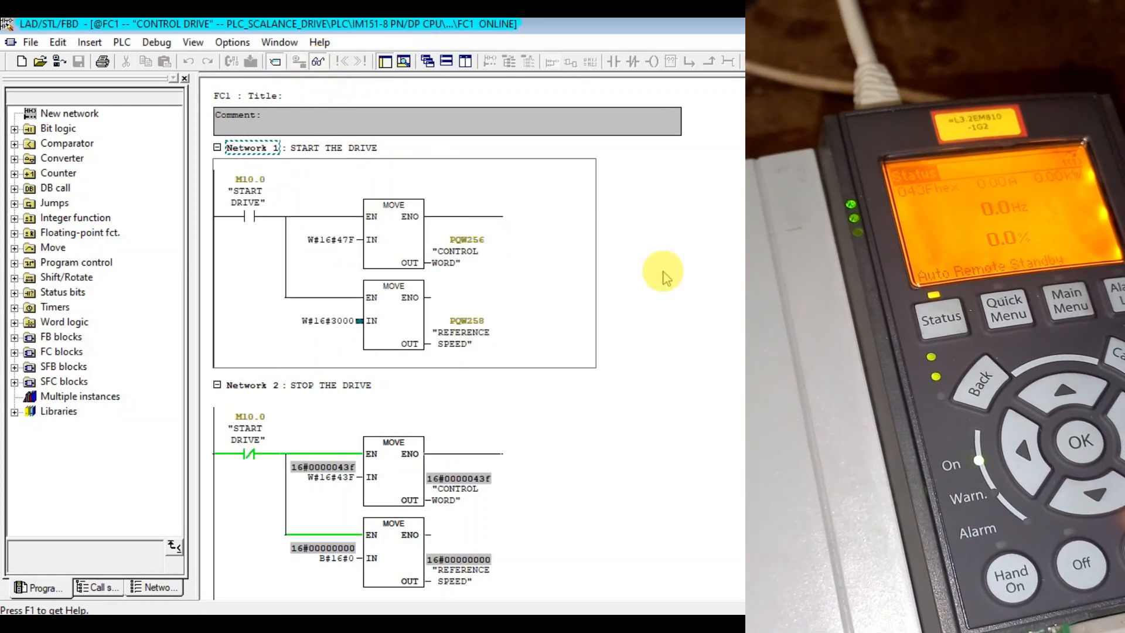
pyautogui.click(244, 208)
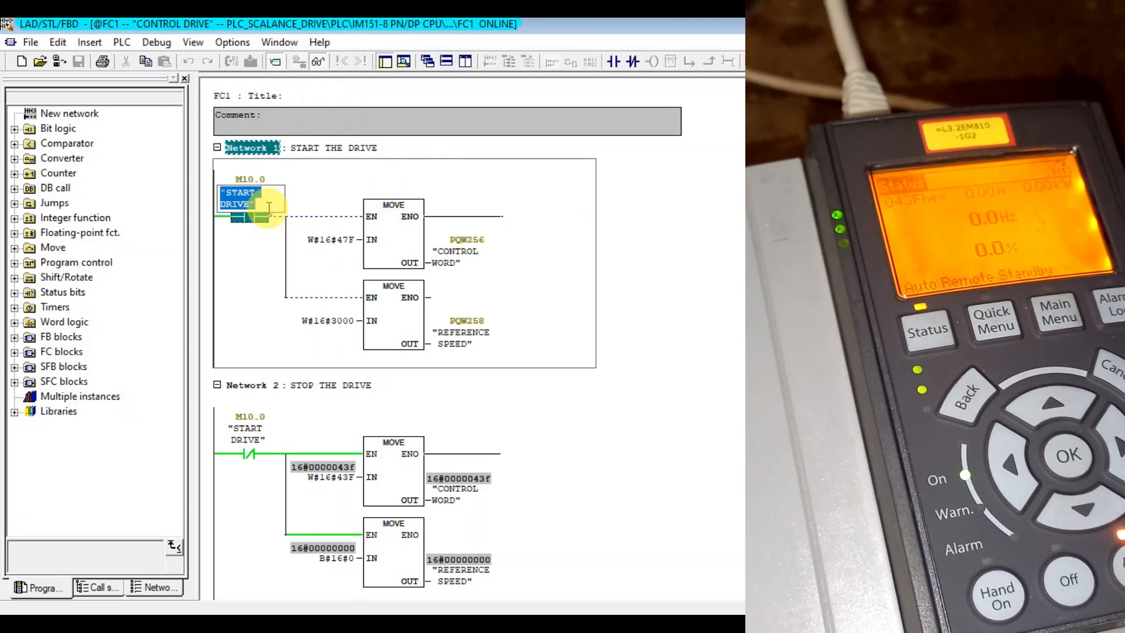
pyautogui.rightClick(244, 208)
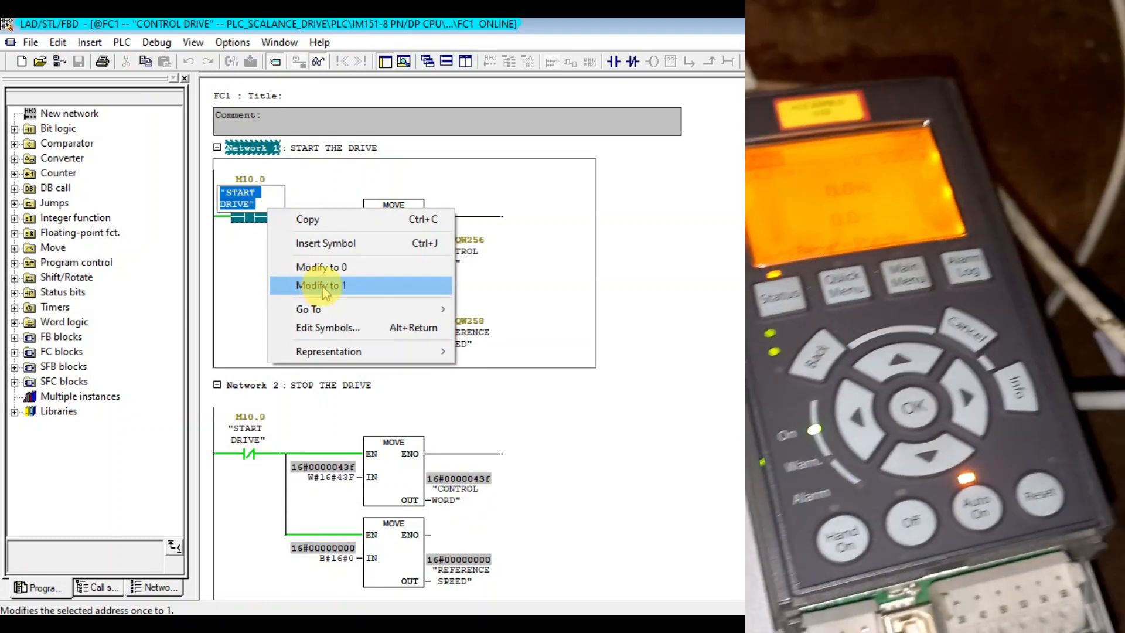
pyautogui.click(321, 285)
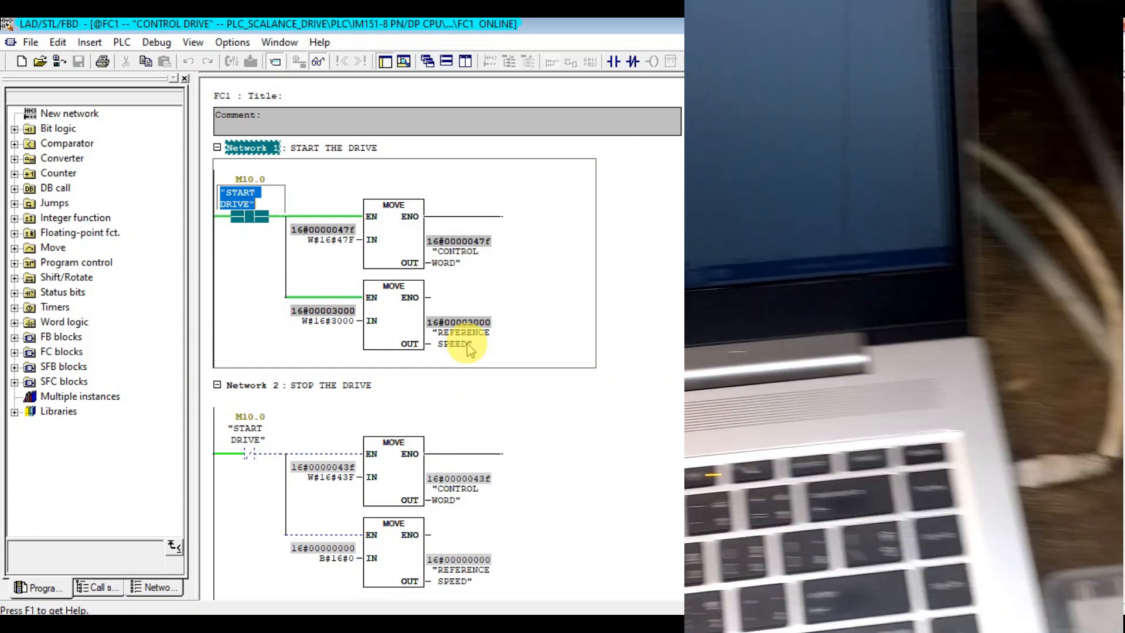
pyautogui.rightClick(452, 345)
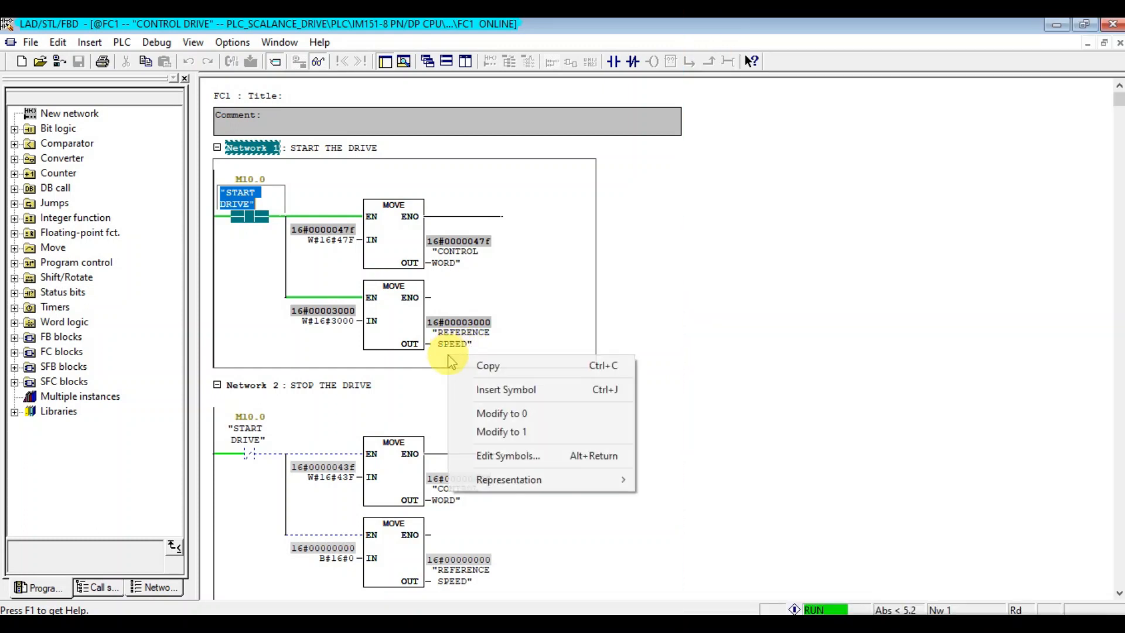
pyautogui.moveTo(502, 413)
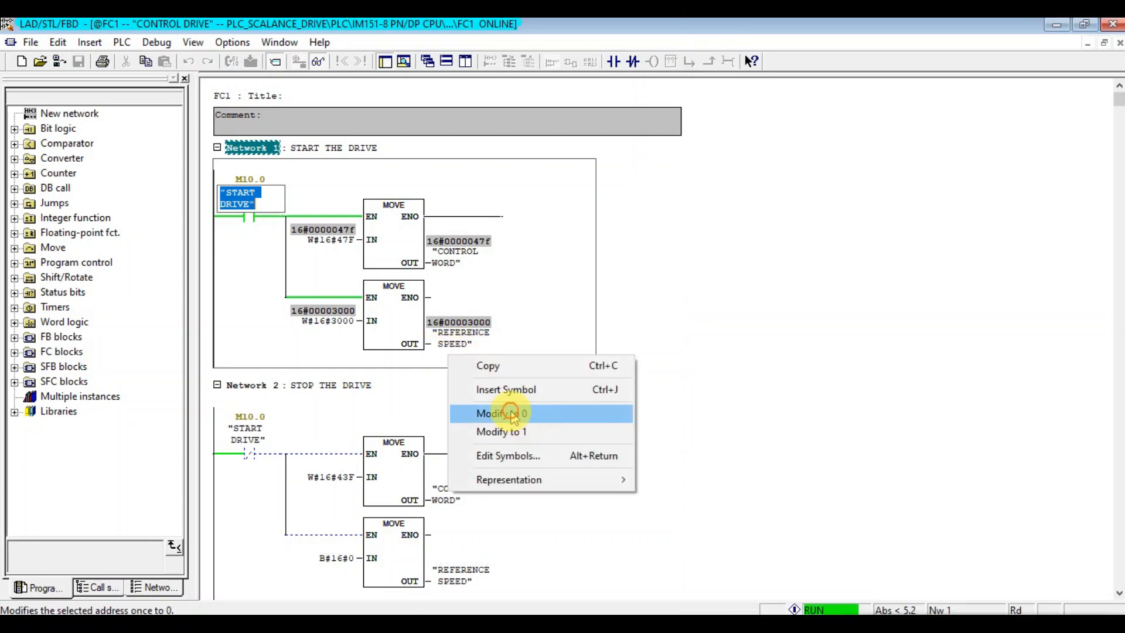
pyautogui.click(502, 413)
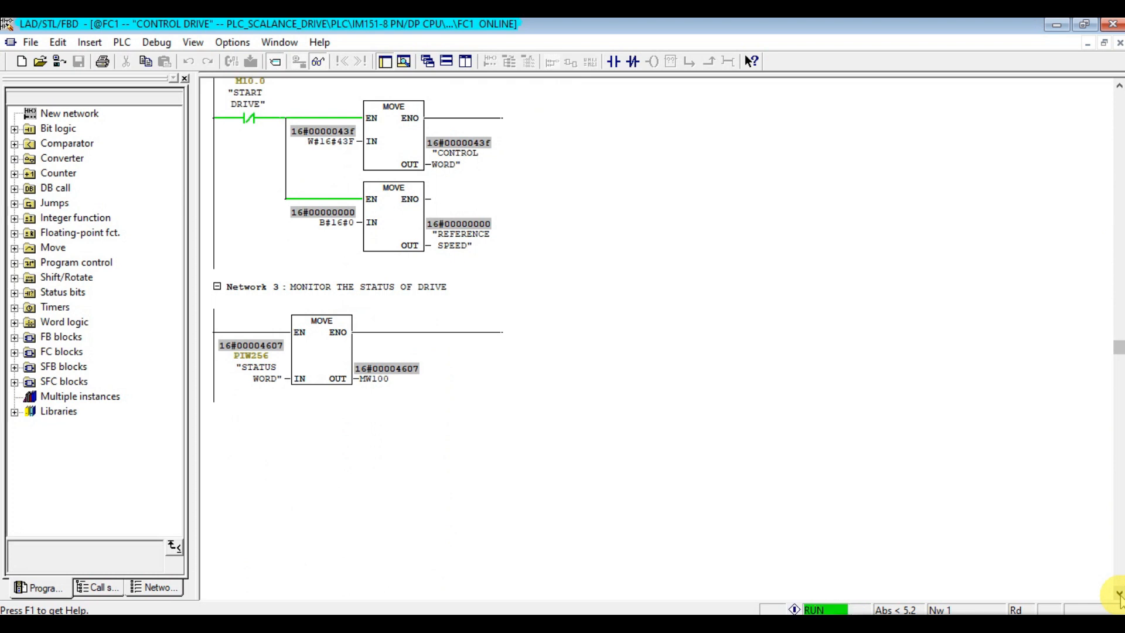
pyautogui.moveTo(521, 386)
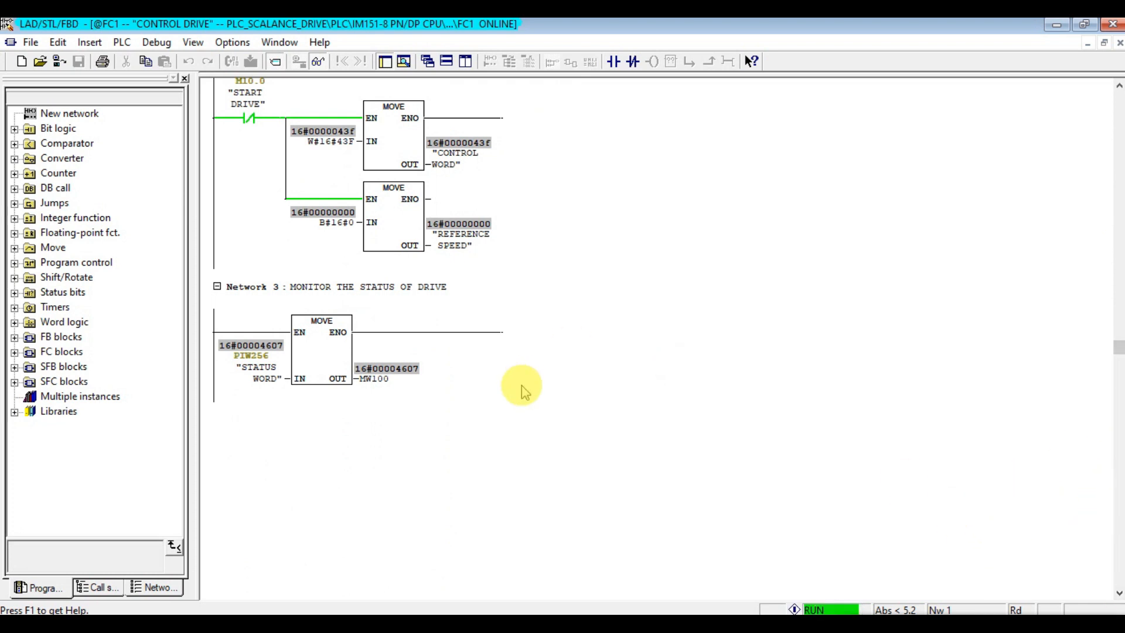
pyautogui.moveTo(408, 398)
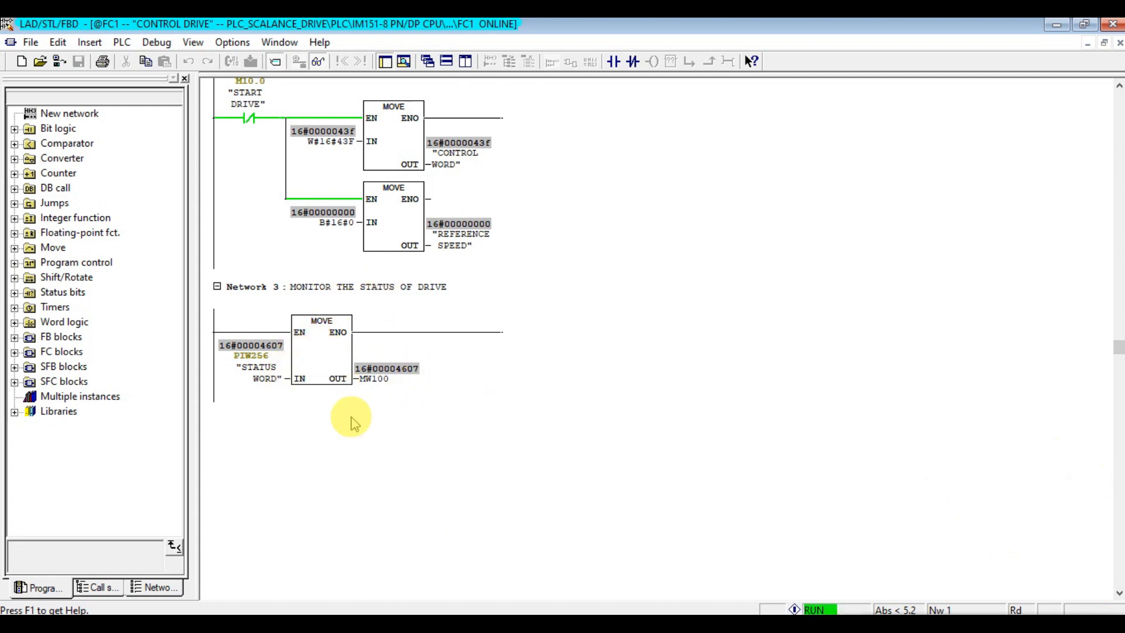
pyautogui.moveTo(378, 243)
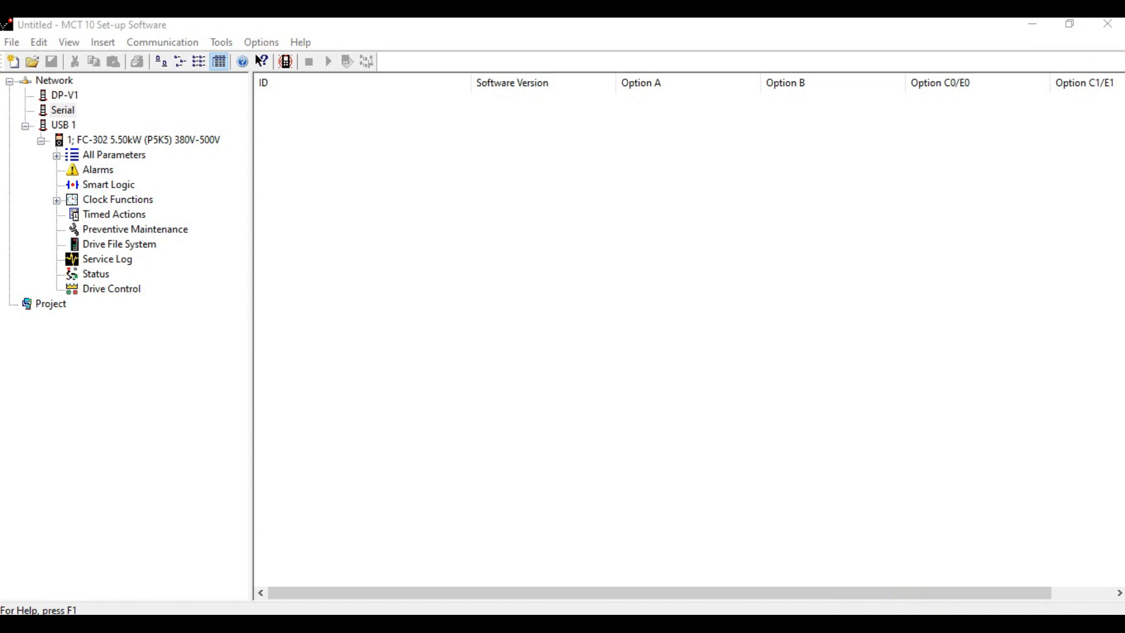
pyautogui.moveTo(202, 211)
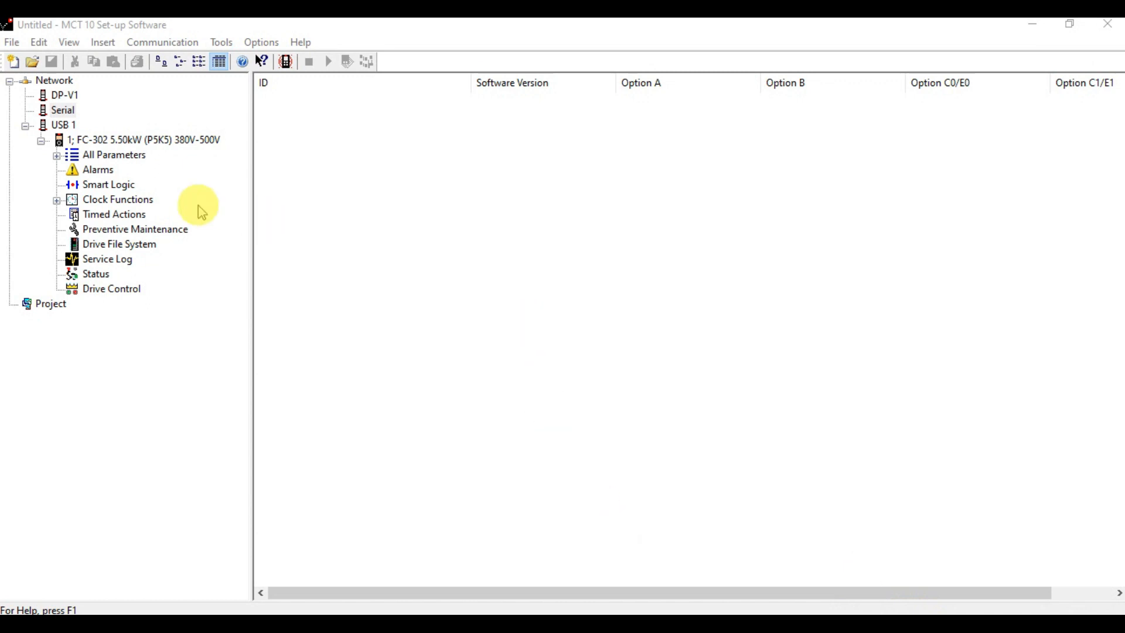
pyautogui.moveTo(141, 297)
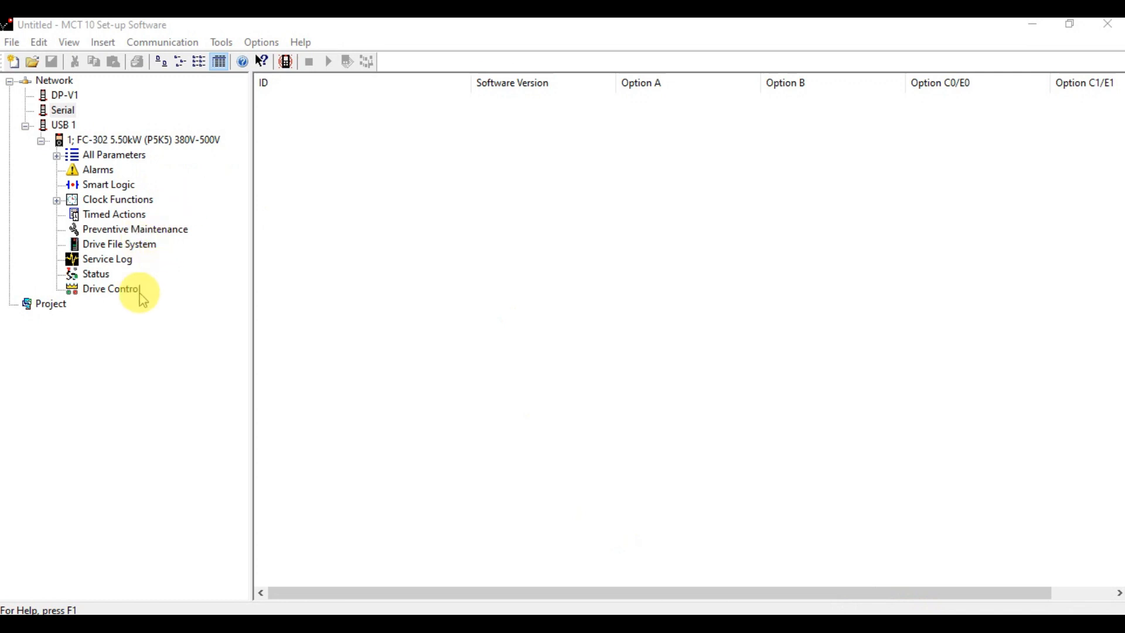
# Step: Open Status for the FC-302 drive on USB 1, showing control word 43F hex
pyautogui.click(95, 274)
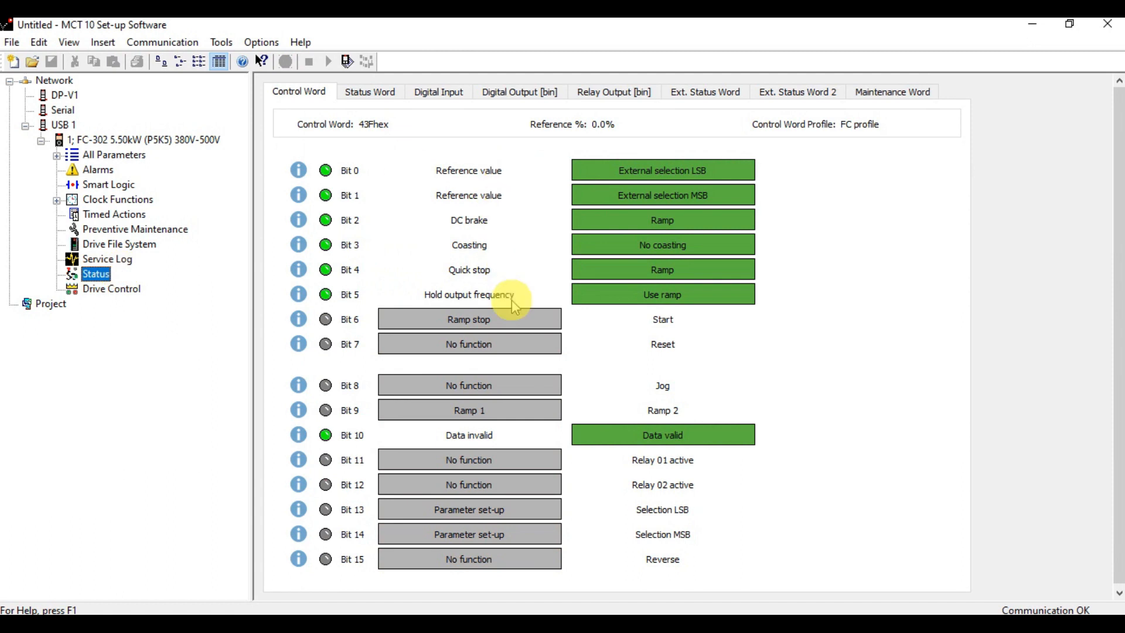
pyautogui.moveTo(463, 133)
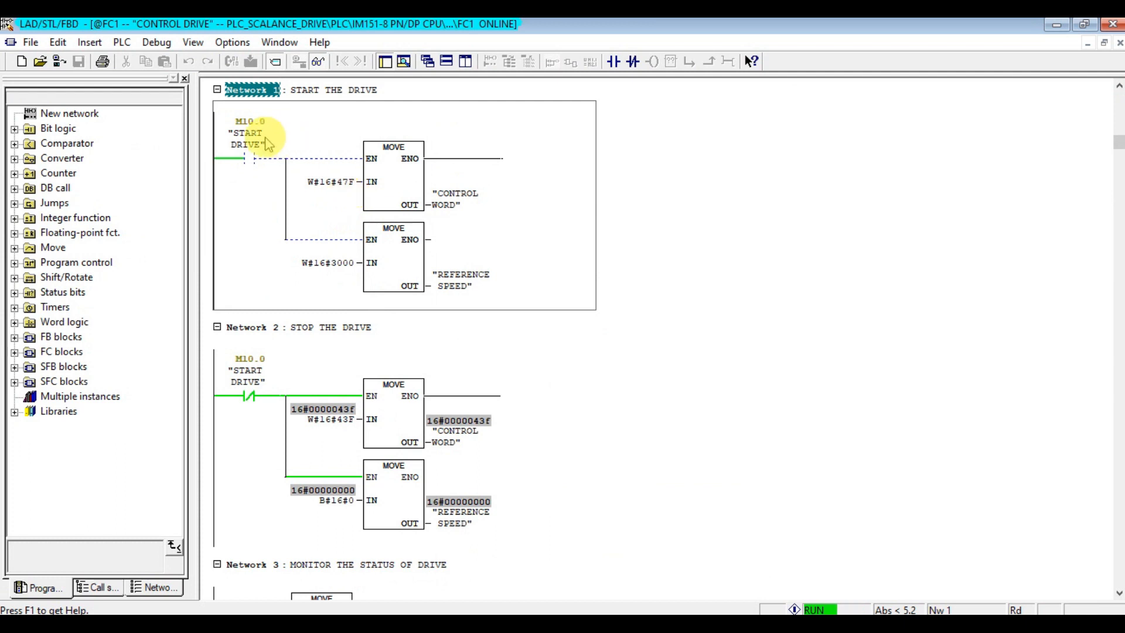
# Step: Modify the M10.0 START DRIVE contact in Network 1 to 1
pyautogui.rightClick(247, 140)
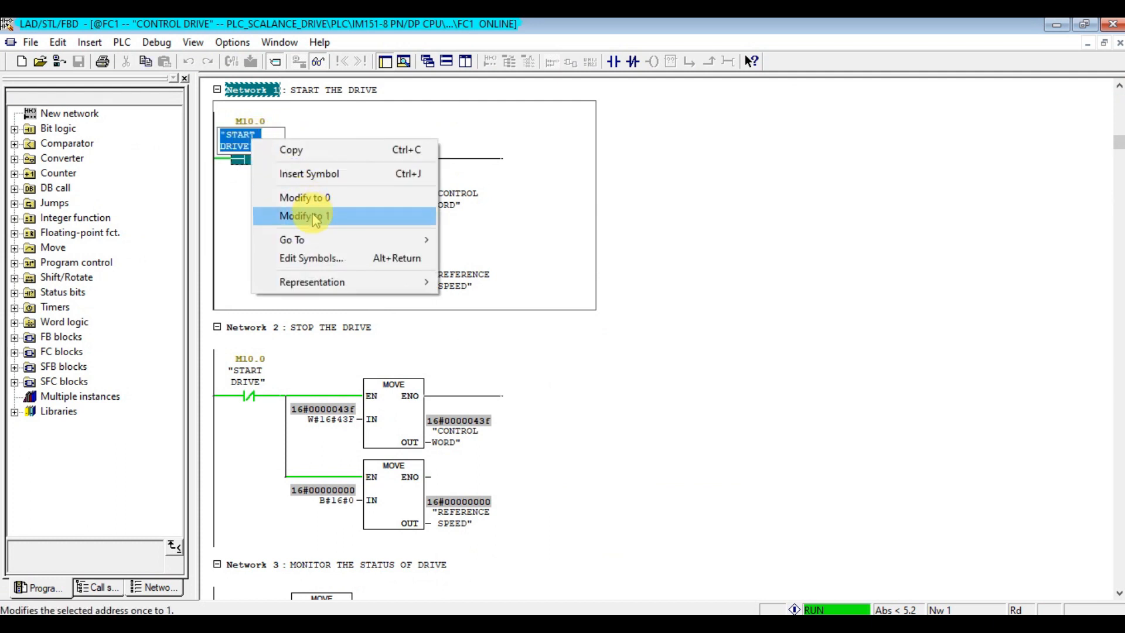
pyautogui.click(304, 216)
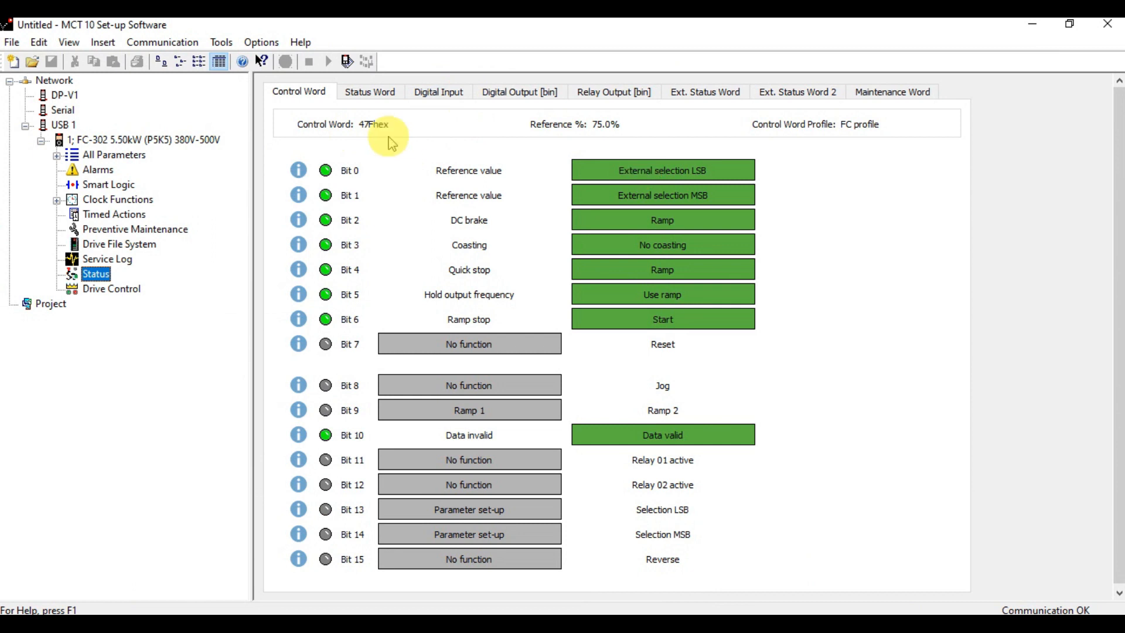
pyautogui.moveTo(377, 135)
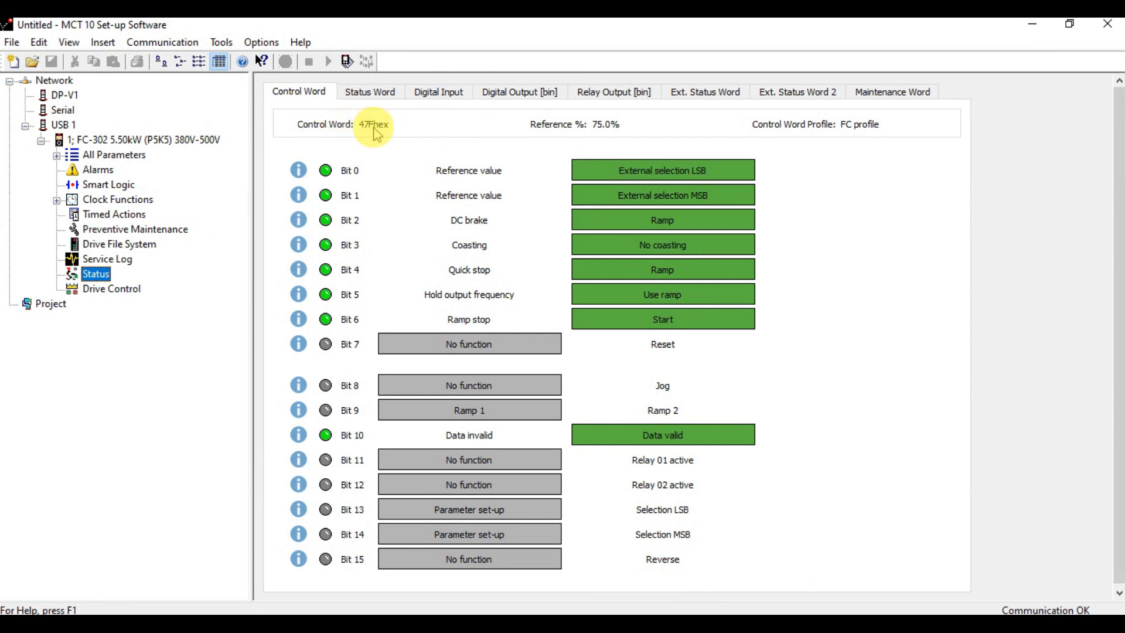
pyautogui.moveTo(662, 194)
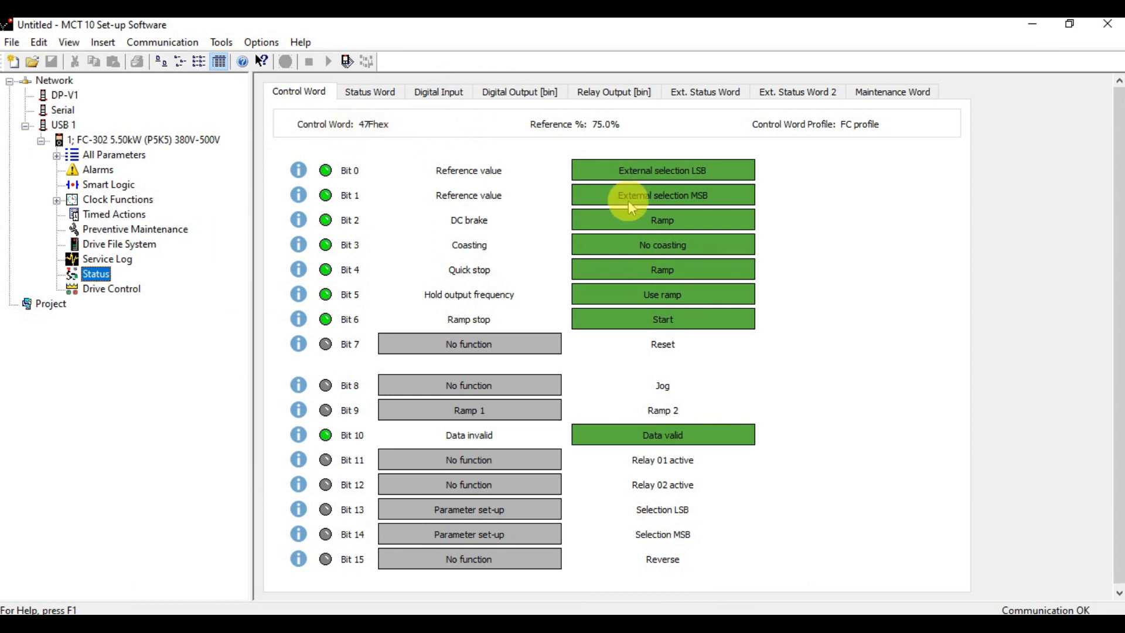
pyautogui.moveTo(308, 79)
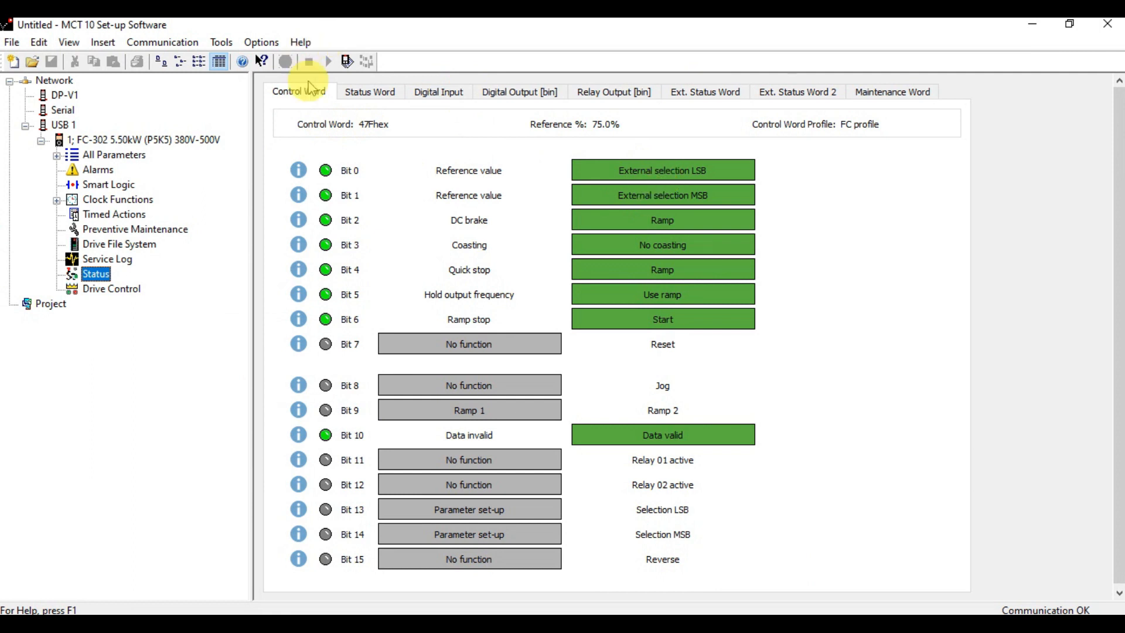
# Step: View the Status Word tab reading 4F07 hex at 75% reference
pyautogui.click(370, 91)
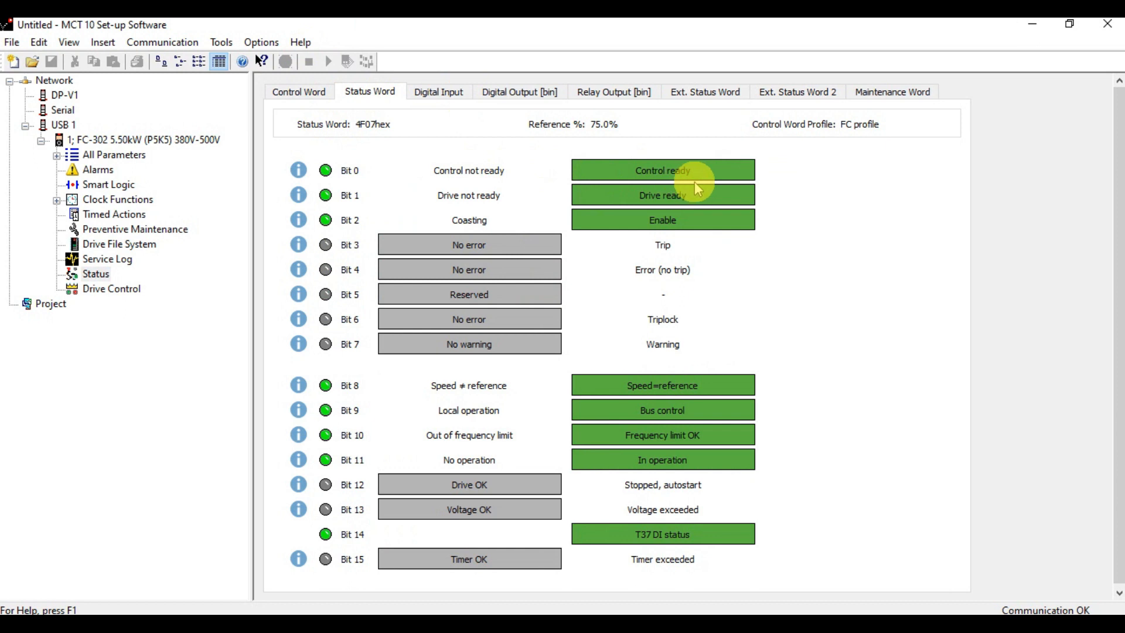
pyautogui.moveTo(692, 223)
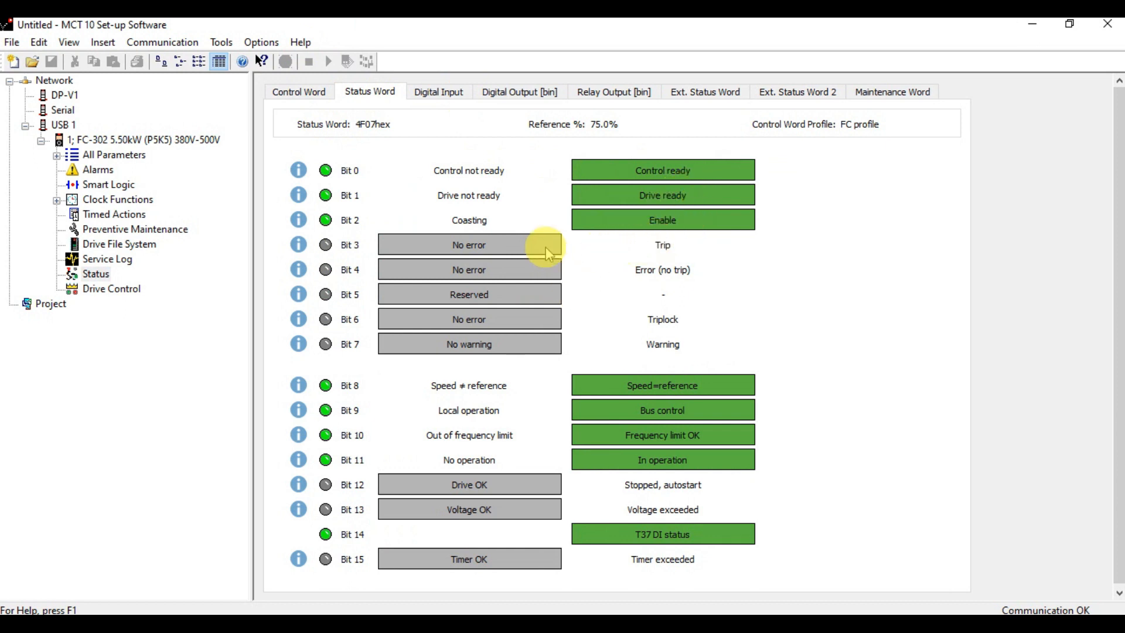
pyautogui.moveTo(544, 400)
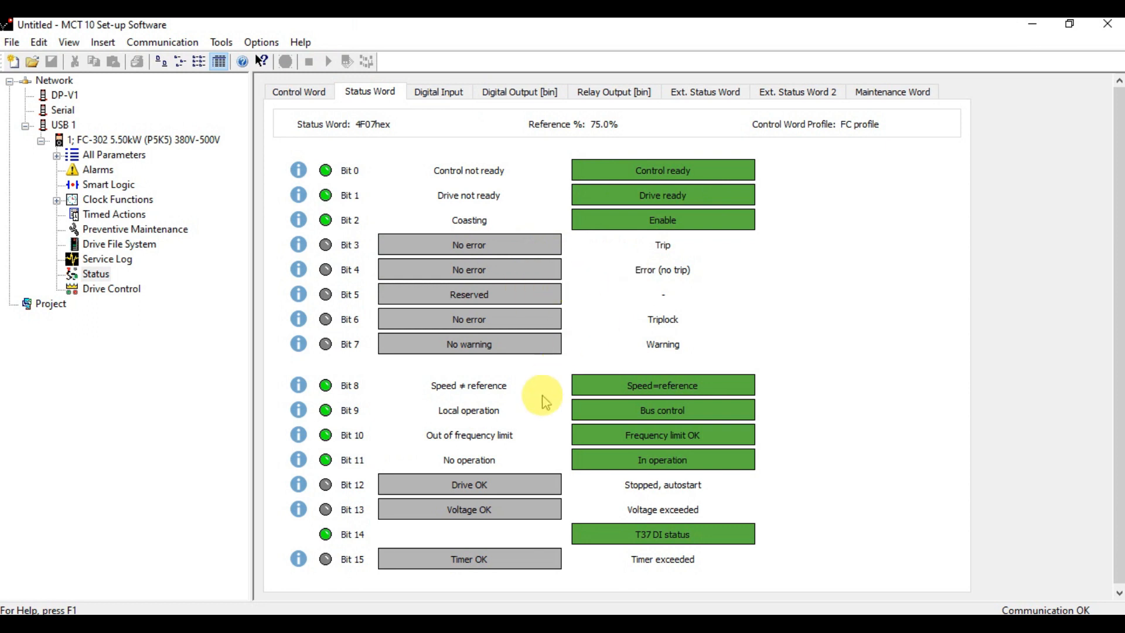